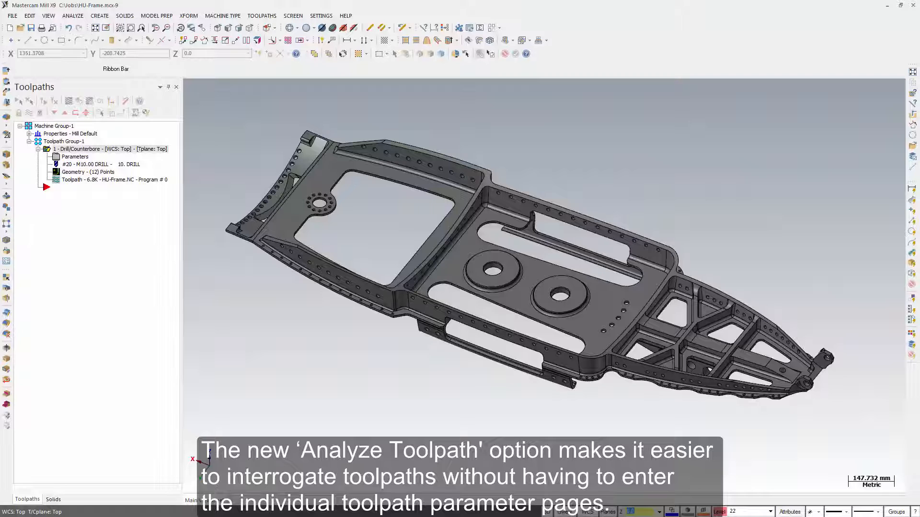
Start Analyze > Toolpath so hovering contour segments shows feed, speed and coolant tooltips
{"action": "left_click", "coordinate": [72, 15]}
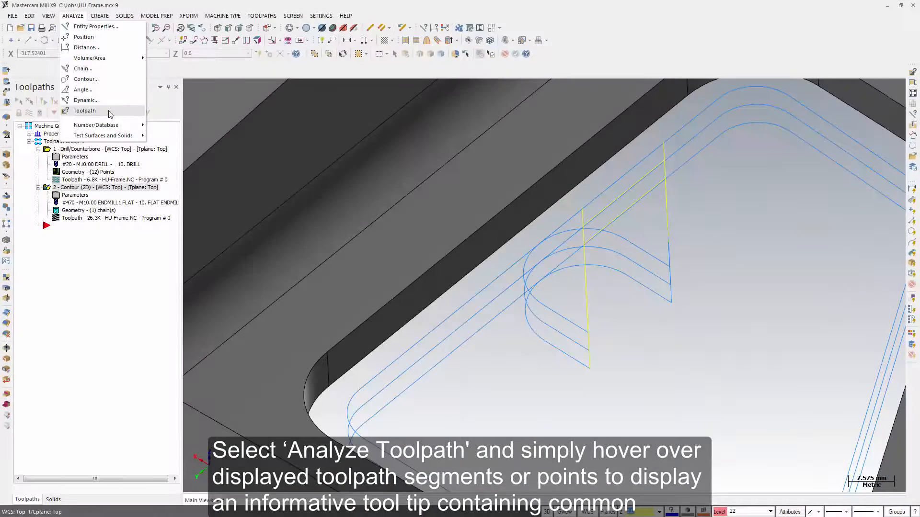
{"action": "left_click", "coordinate": [84, 110]}
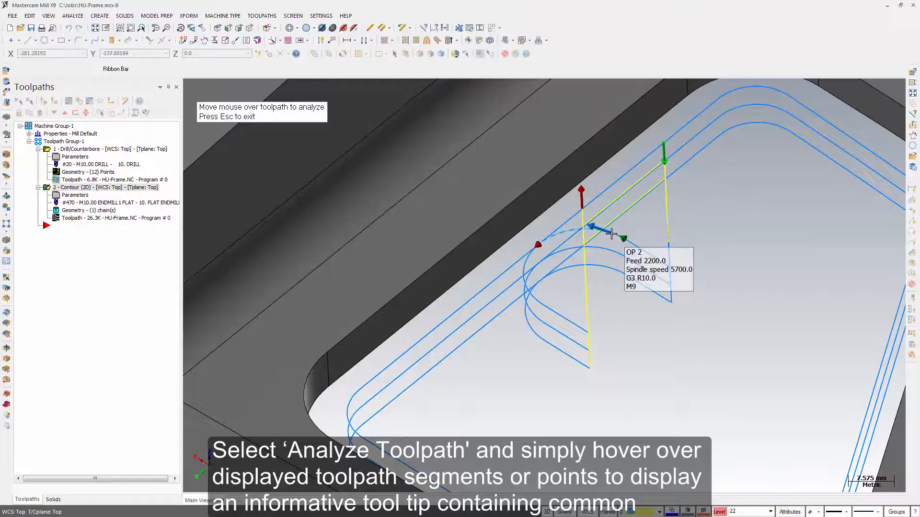
{"action": "mouse_move", "coordinate": [593, 227]}
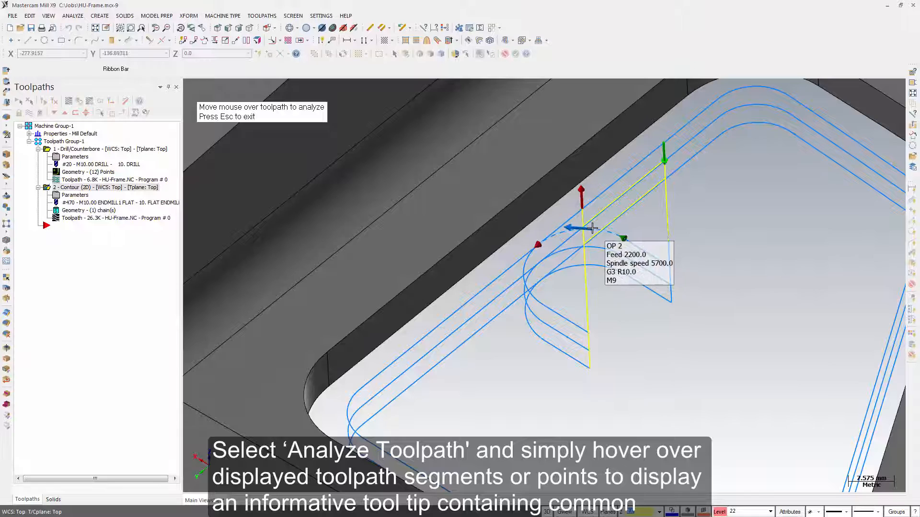
{"action": "mouse_move", "coordinate": [593, 229]}
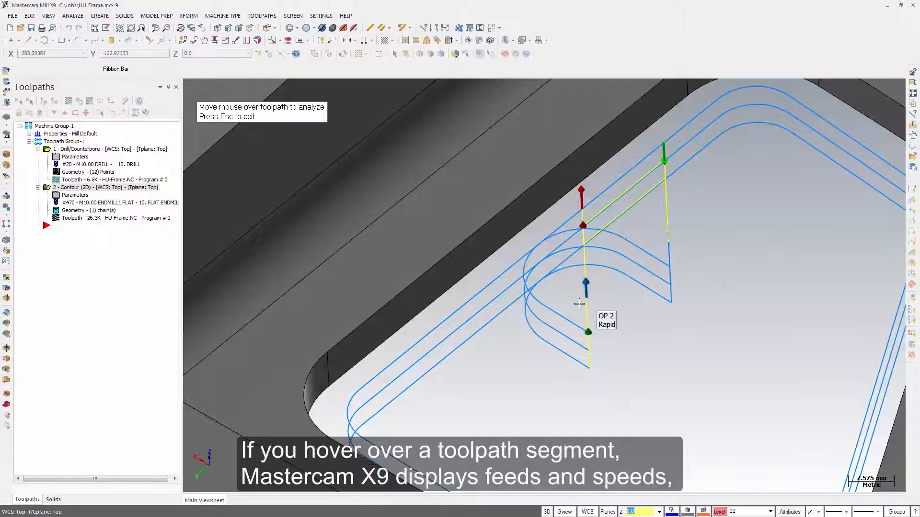
{"action": "mouse_move", "coordinate": [564, 322]}
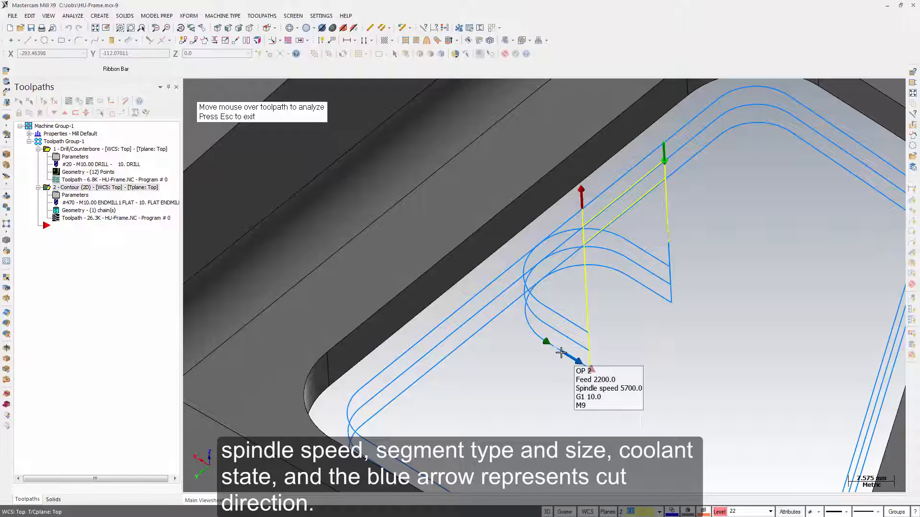
{"action": "mouse_move", "coordinate": [491, 326]}
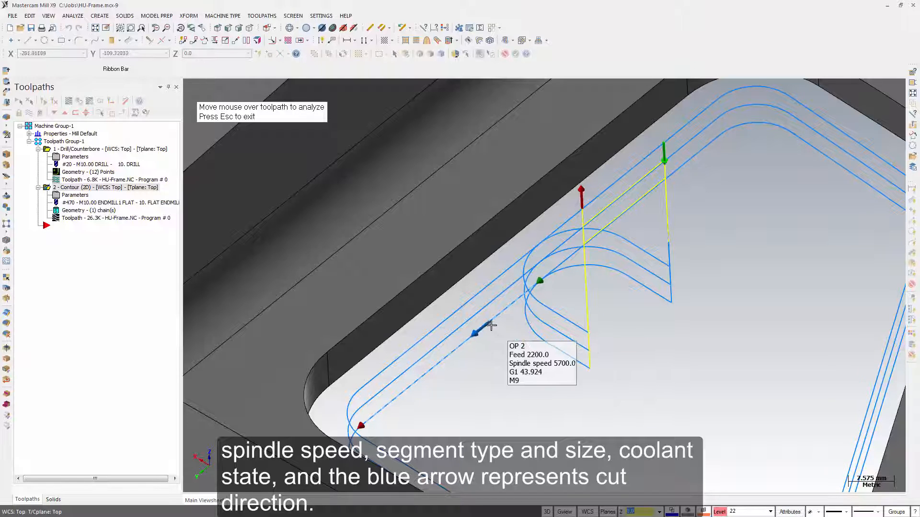
{"action": "mouse_move", "coordinate": [437, 364]}
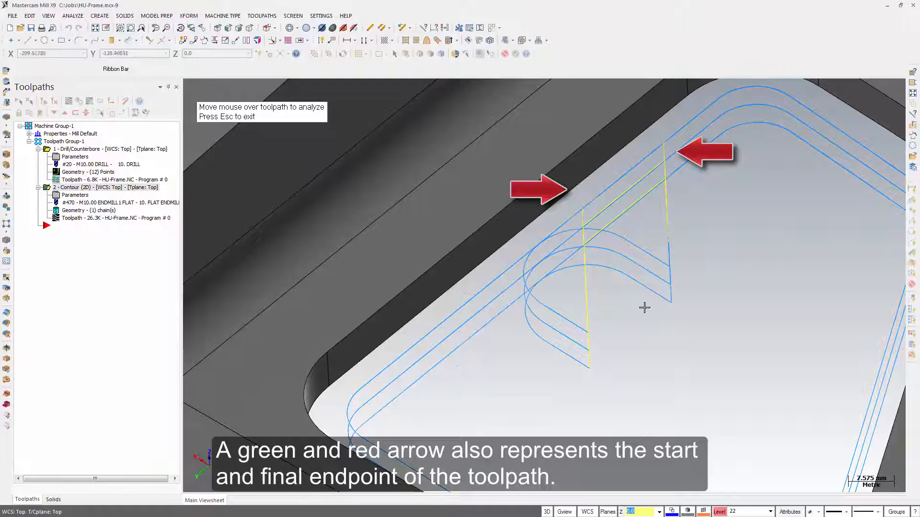
{"action": "mouse_move", "coordinate": [585, 294]}
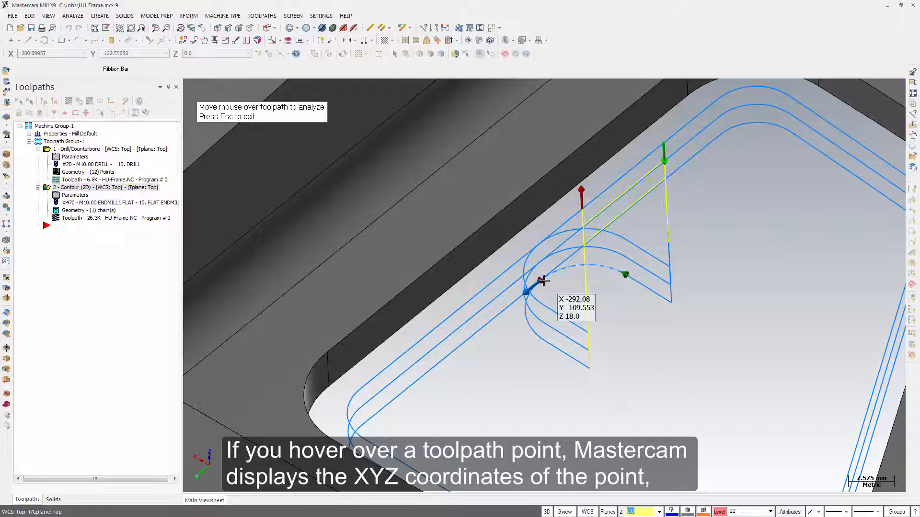
{"action": "mouse_move", "coordinate": [537, 264]}
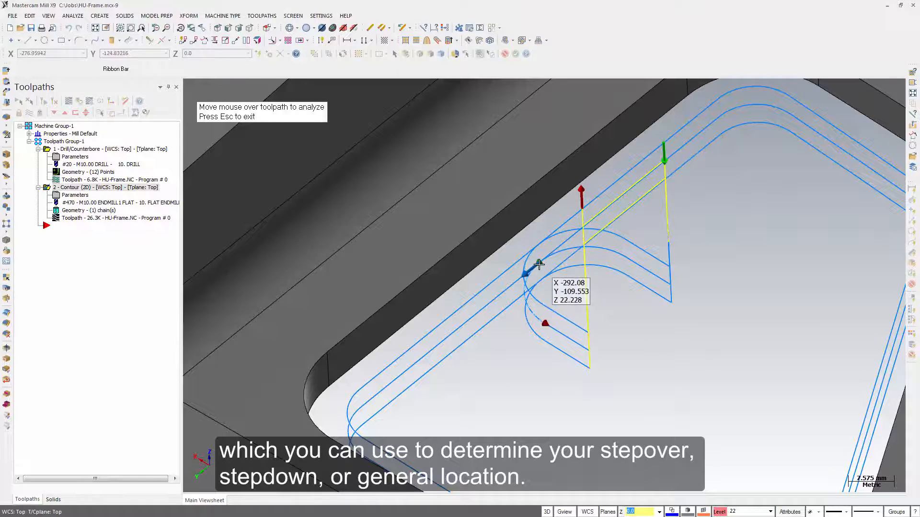
{"action": "mouse_move", "coordinate": [530, 249]}
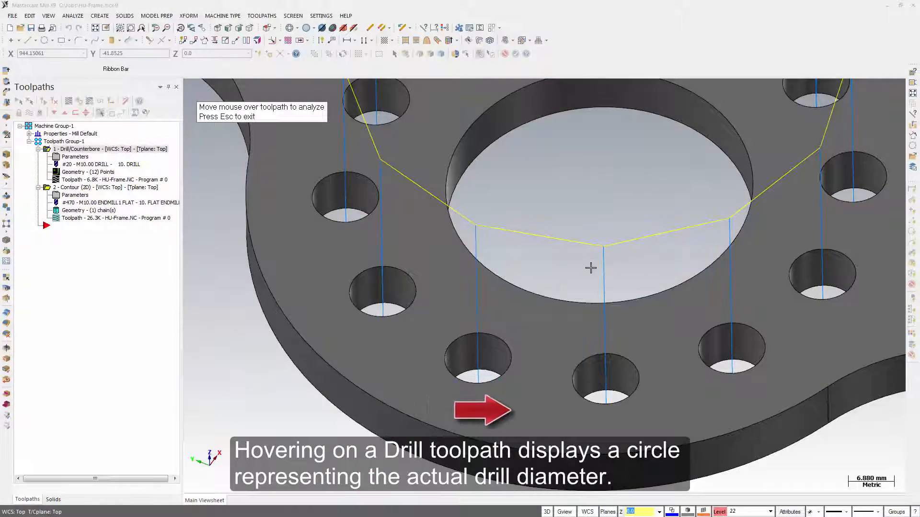
{"action": "mouse_move", "coordinate": [604, 272]}
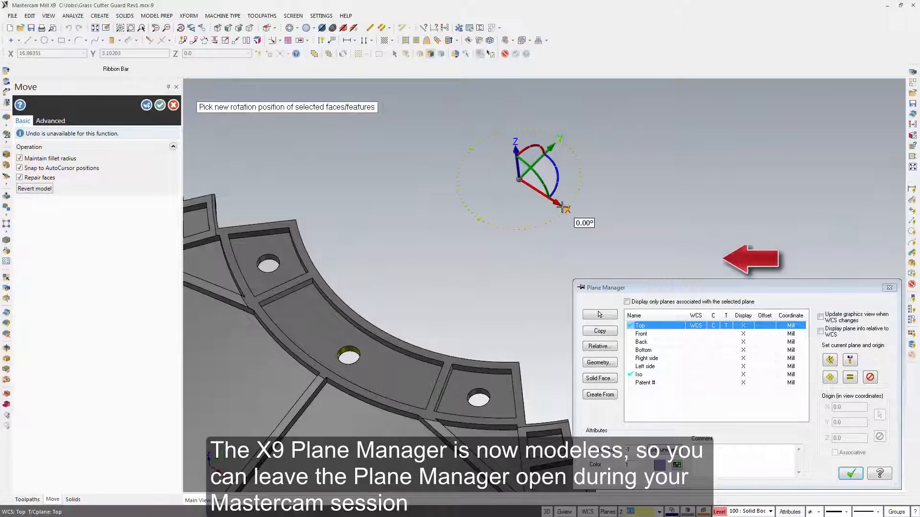
Rotate the frame view with Plane Manager open, and preview Plane-7's axes on the model
{"action": "left_click_drag", "start_coordinate": [561, 205], "coordinate": [546, 218]}
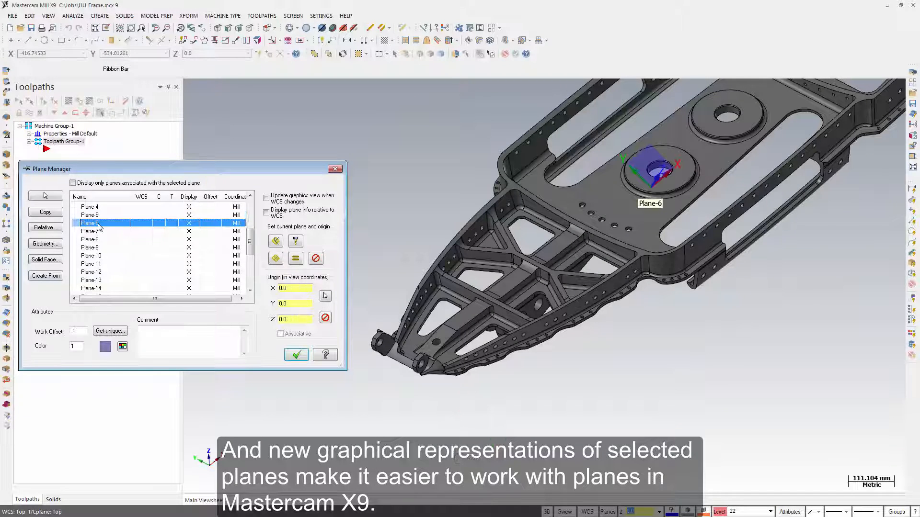
{"action": "left_click", "coordinate": [89, 231]}
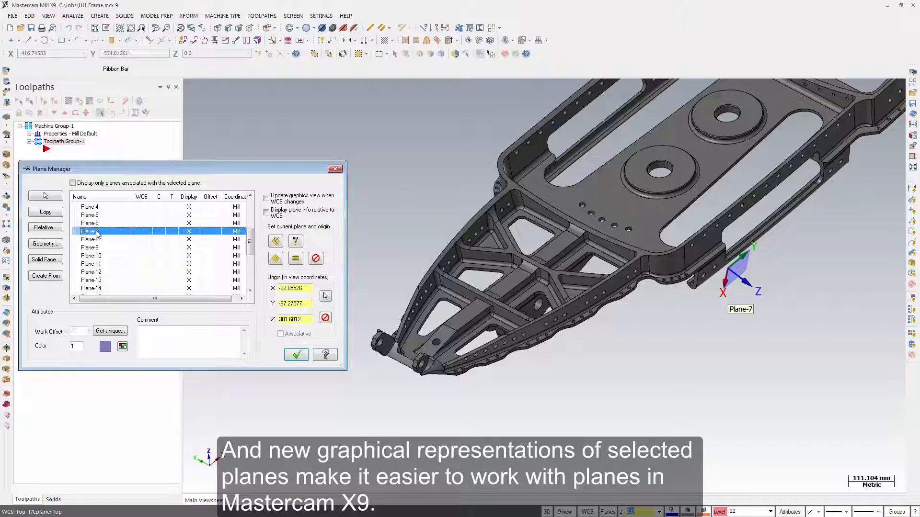
{"action": "left_click", "coordinate": [90, 247]}
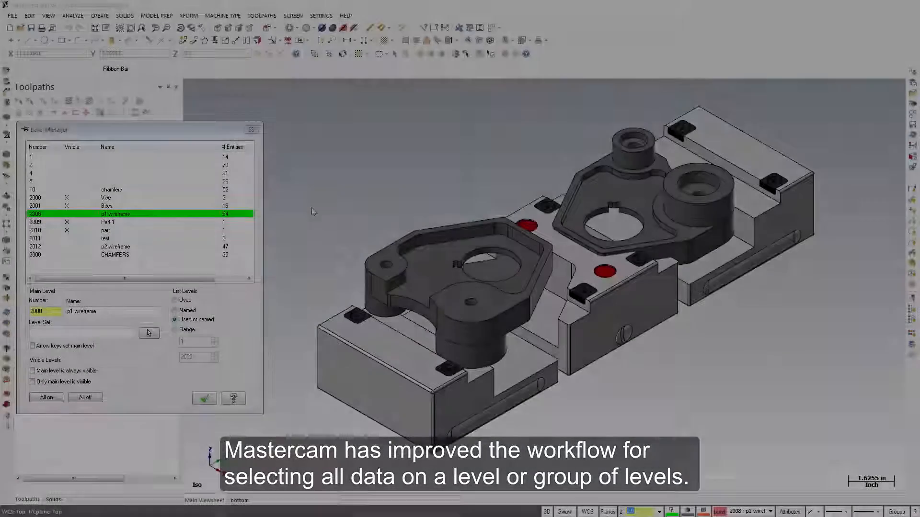
Select all entities on the Vice and Bites levels, then highlight Part 1 and part and right-click
{"action": "left_click", "coordinate": [106, 198]}
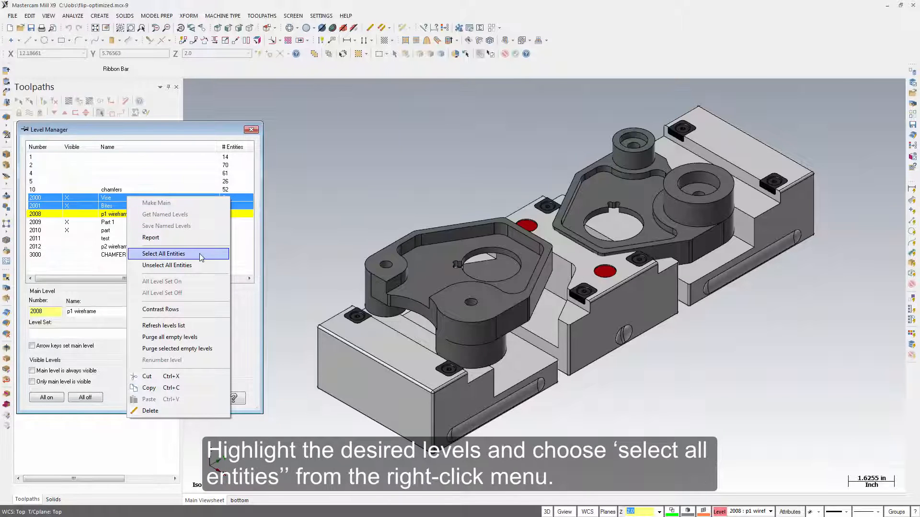
{"action": "left_click", "coordinate": [164, 254]}
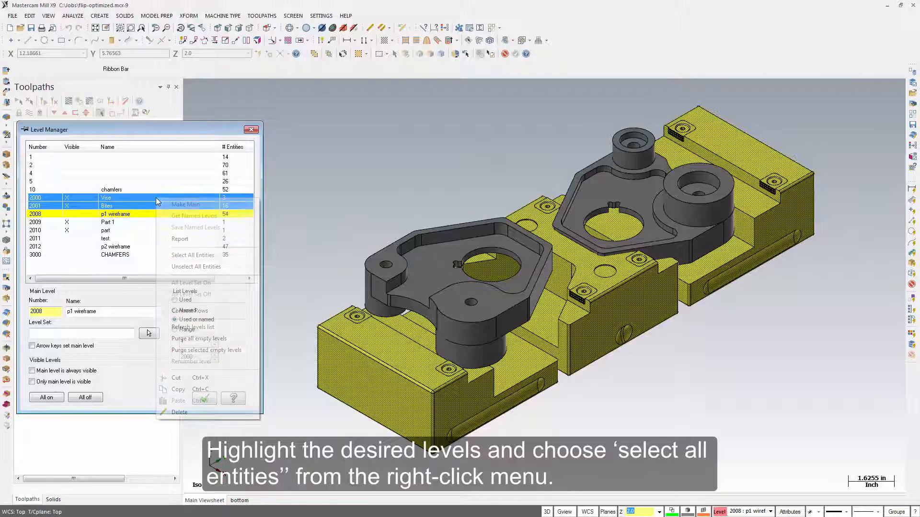
{"action": "left_click", "coordinate": [192, 254]}
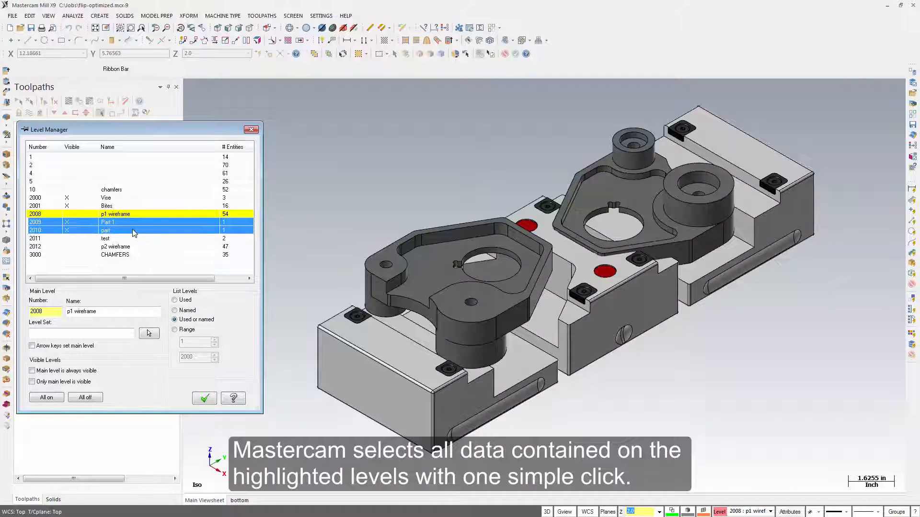
{"action": "right_click", "coordinate": [133, 231]}
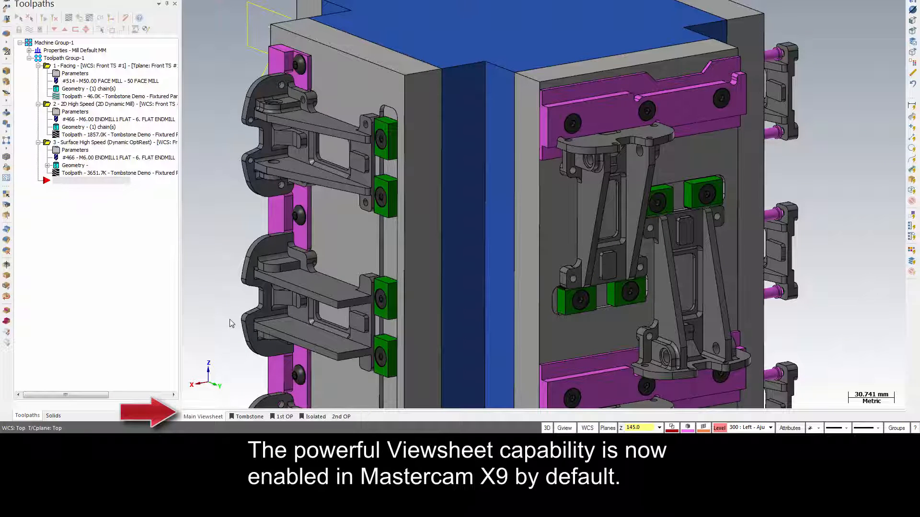
Switch to the Isolated viewsheet, then to the 1st OP viewsheet
{"action": "left_click", "coordinate": [315, 417]}
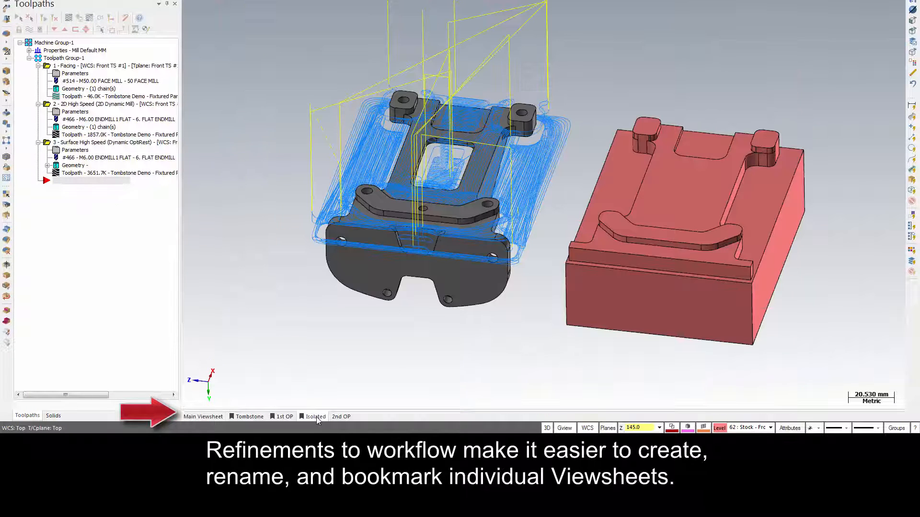
{"action": "left_click", "coordinate": [282, 416]}
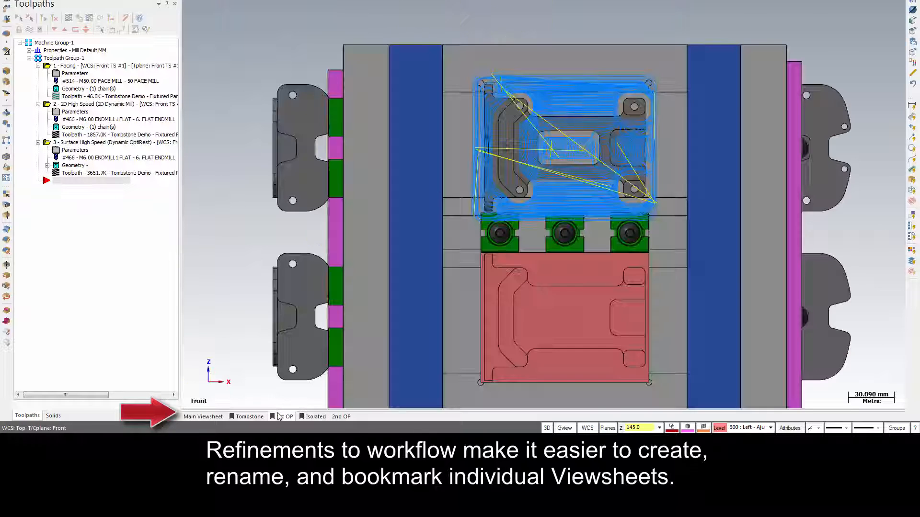